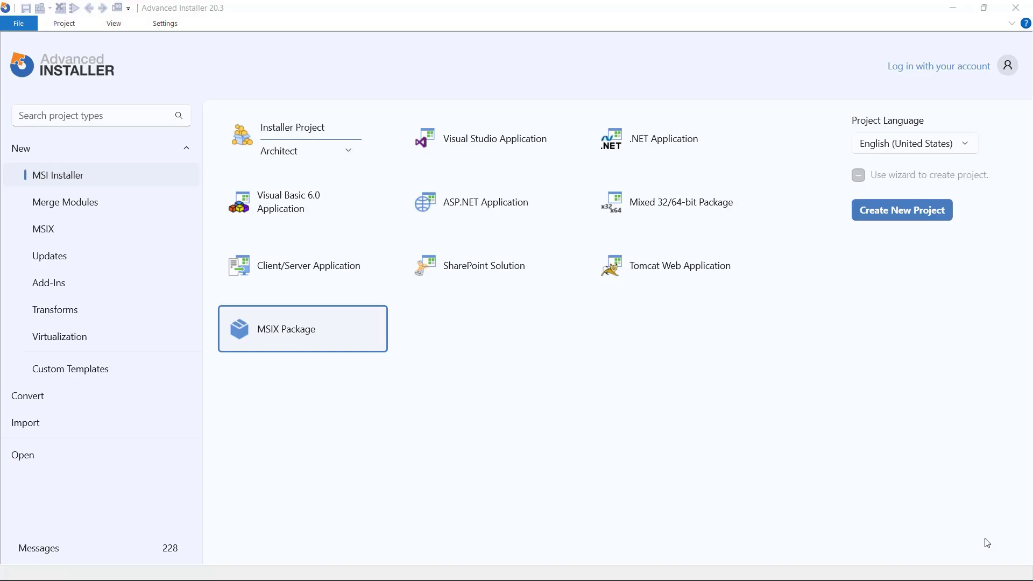
- Create a new MSIX package from scratch with the default product name, organization and paths
{"action": "left_click", "coordinate": [302, 329]}
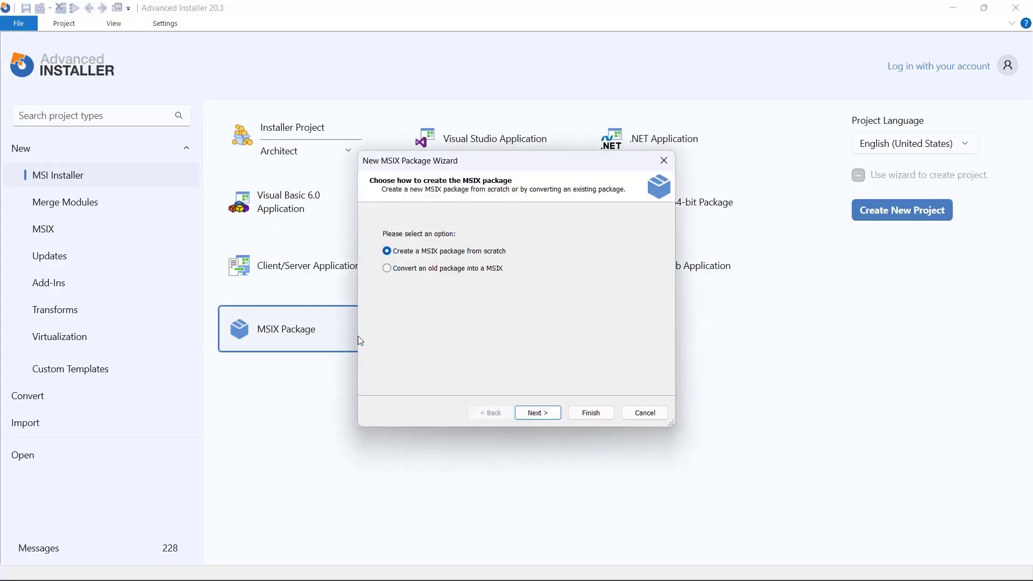
{"action": "left_click", "coordinate": [536, 412]}
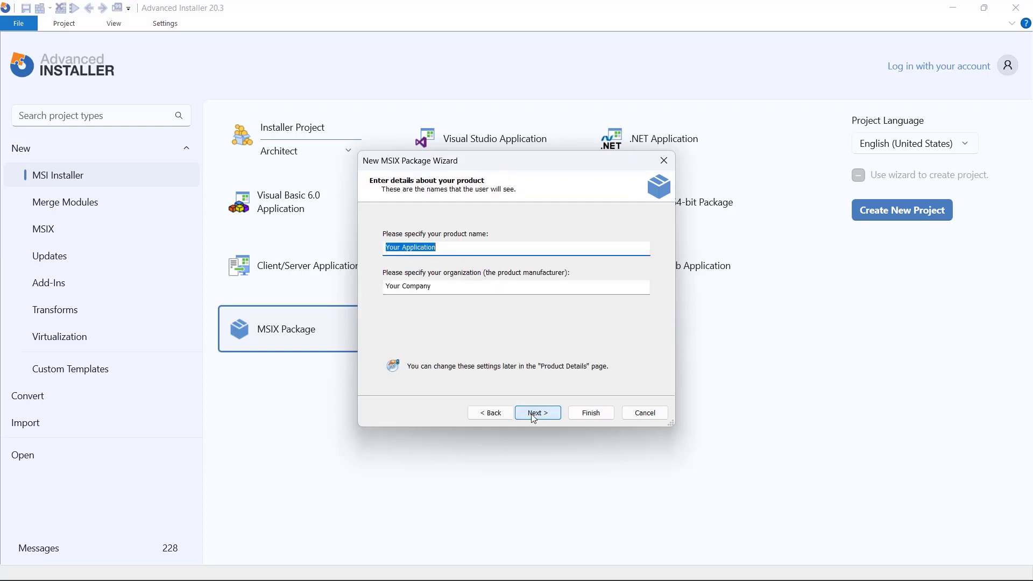
{"action": "left_click", "coordinate": [536, 412]}
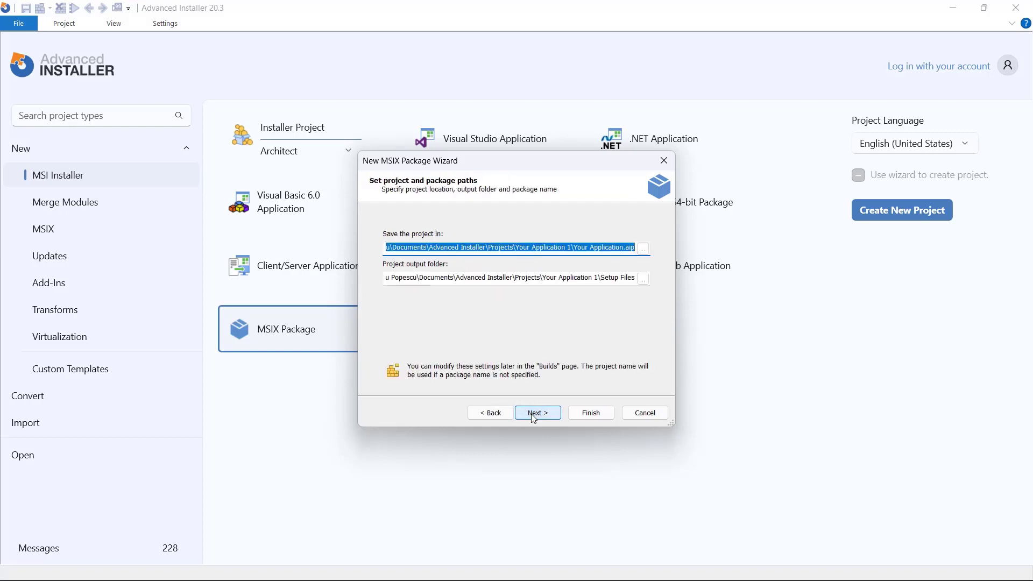
{"action": "left_click", "coordinate": [537, 412]}
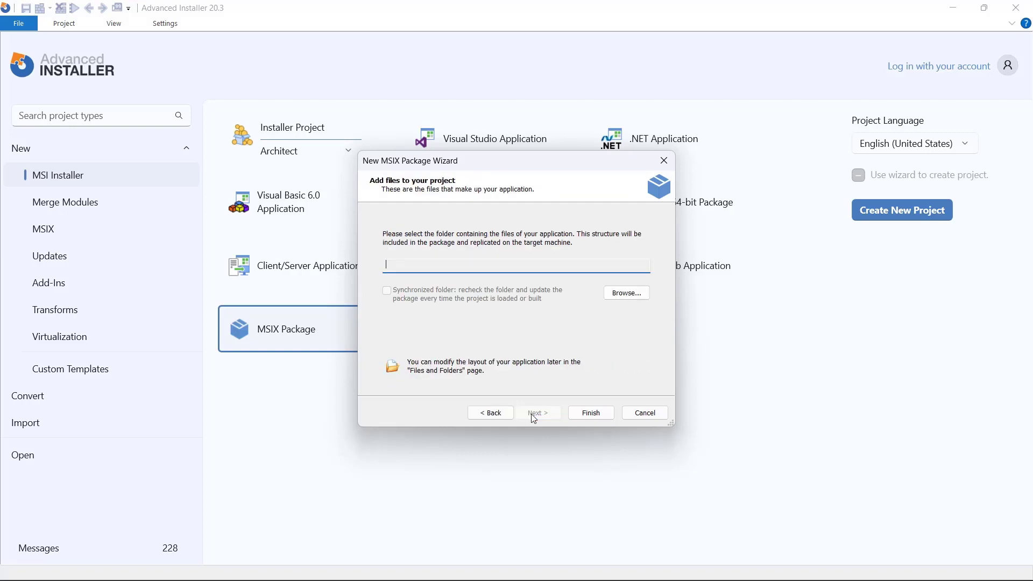
{"action": "left_click", "coordinate": [589, 412]}
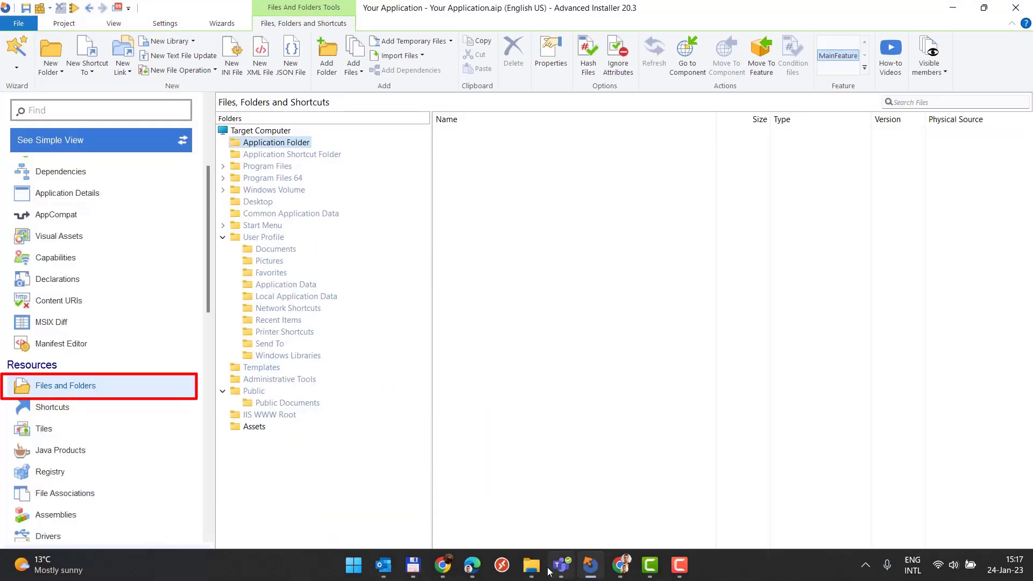
- Add SampleApp.exe to the package's Application Folder
{"action": "left_click", "coordinate": [531, 565]}
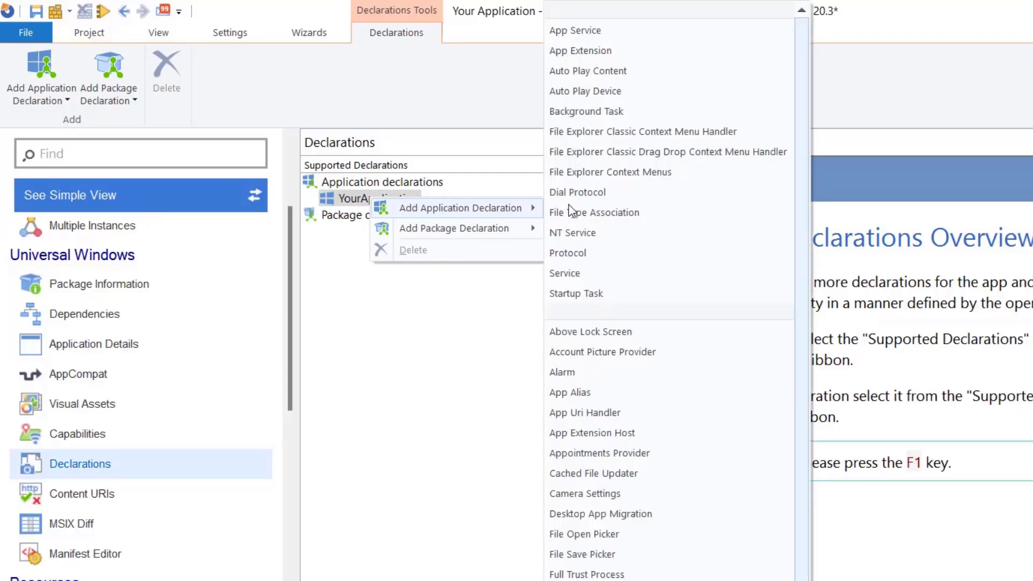
{"action": "mouse_move", "coordinate": [613, 272]}
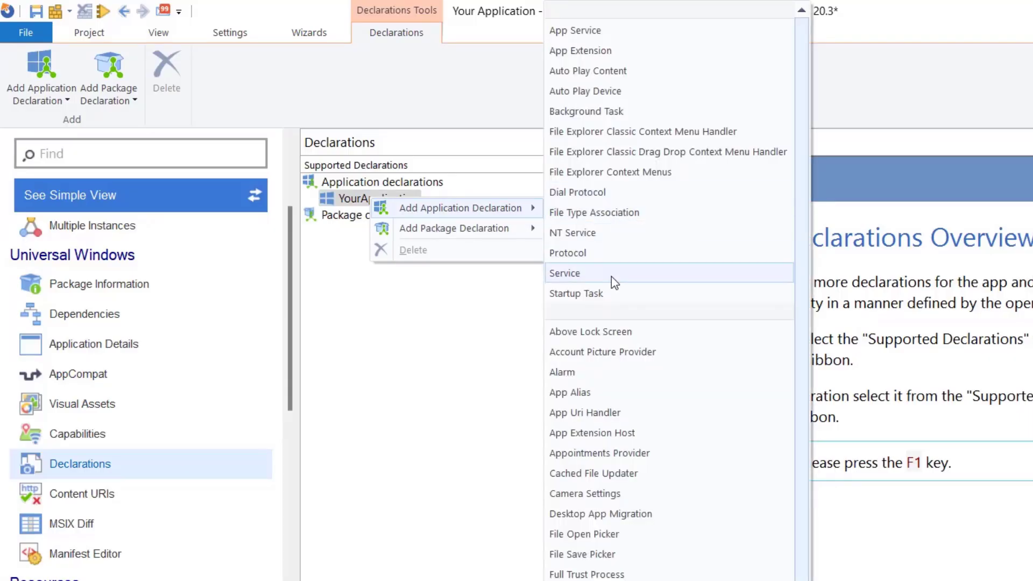
- Declare a Windows service running SampleApp.exe, then go to the Capabilities page
{"action": "left_click", "coordinate": [565, 272]}
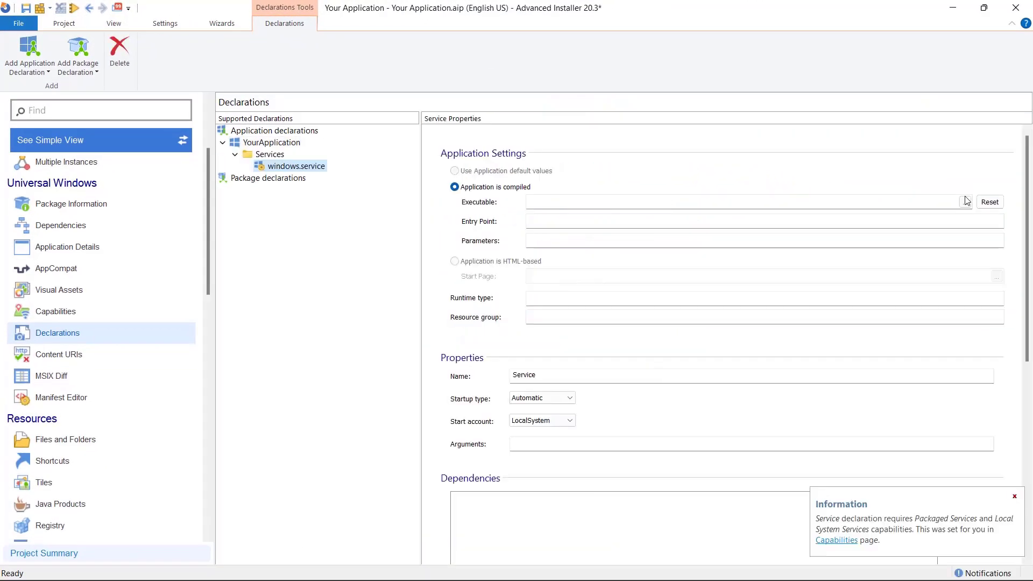
{"action": "left_click", "coordinate": [964, 201]}
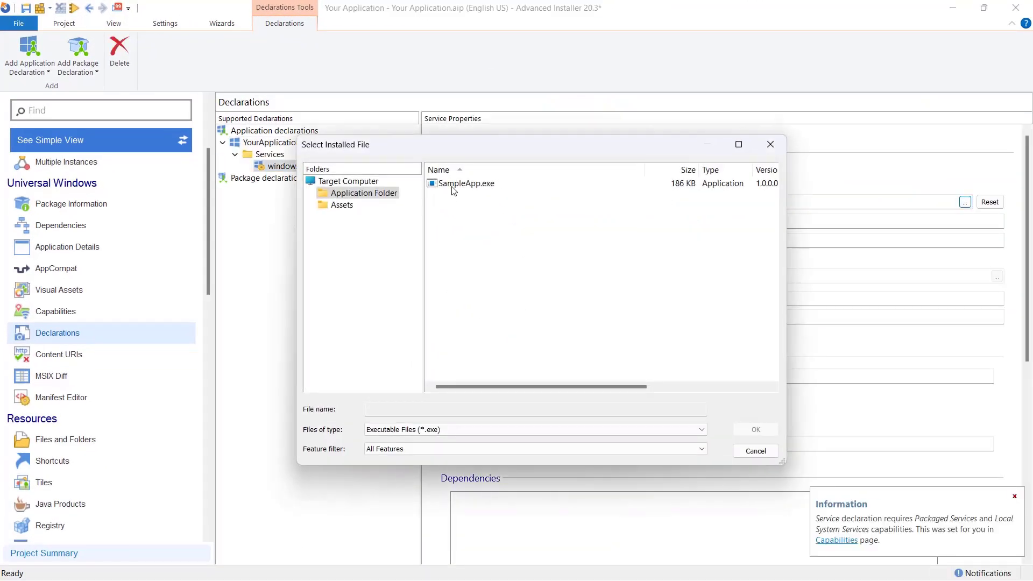
{"action": "left_click", "coordinate": [754, 429]}
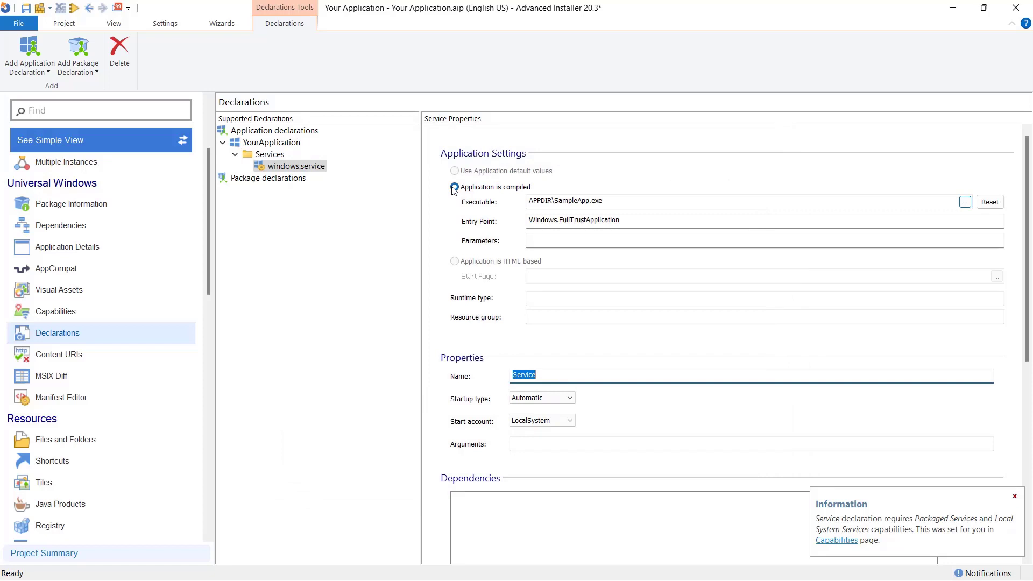
{"action": "left_click", "coordinate": [454, 187]}
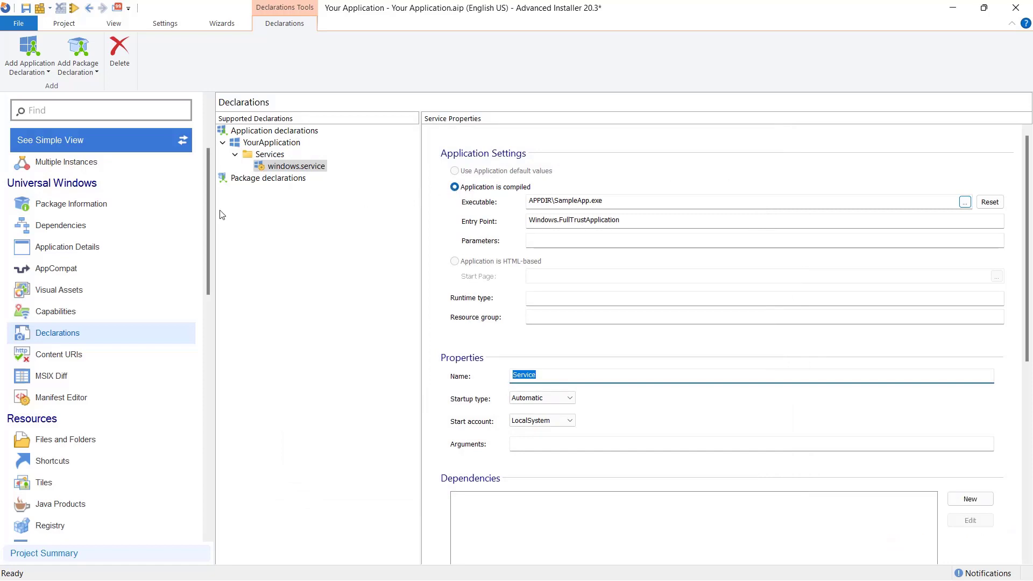
{"action": "mouse_move", "coordinate": [158, 225]}
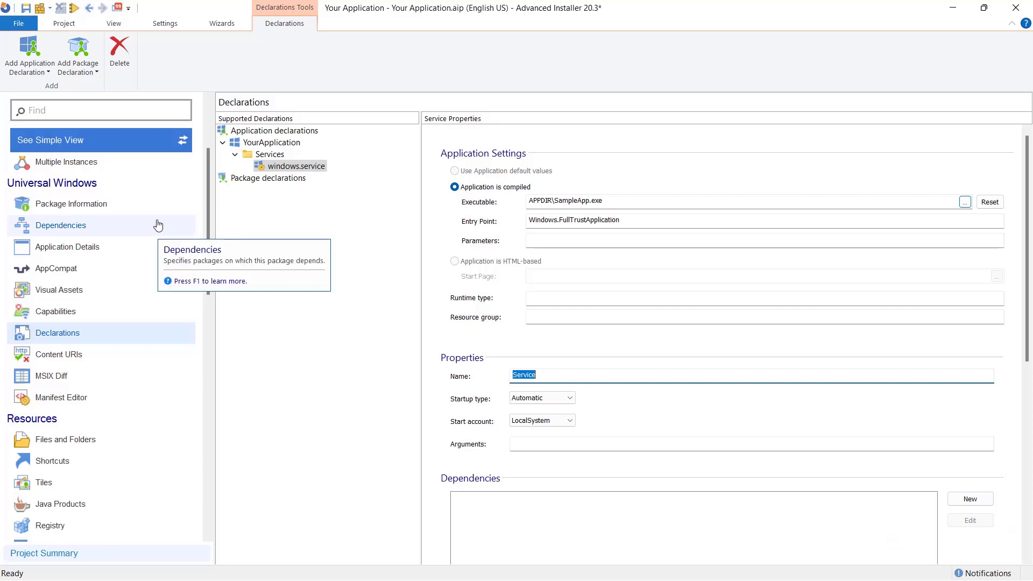
{"action": "left_click", "coordinate": [55, 310]}
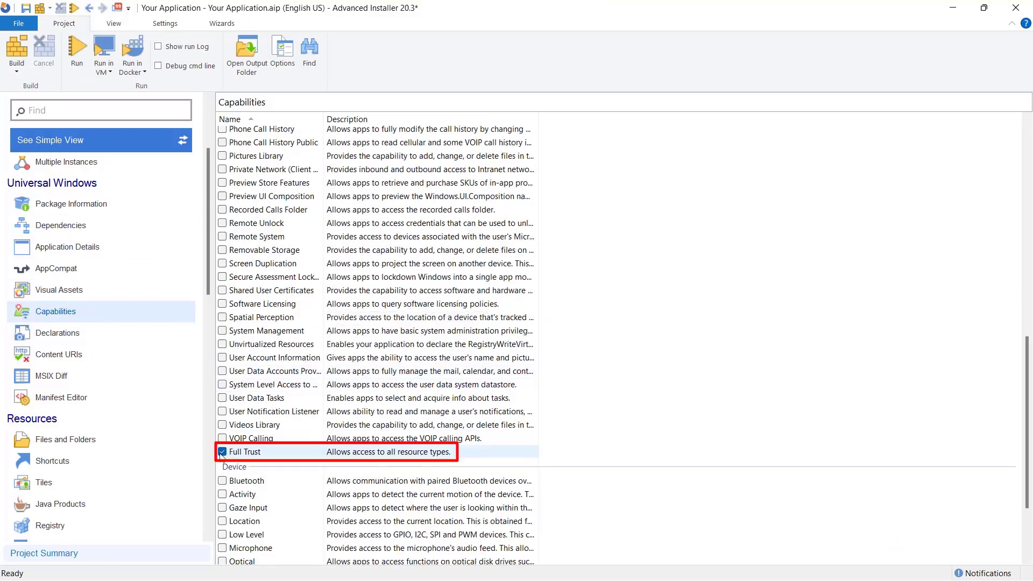
- Grant the package the Full Trust capability
{"action": "left_click", "coordinate": [64, 212]}
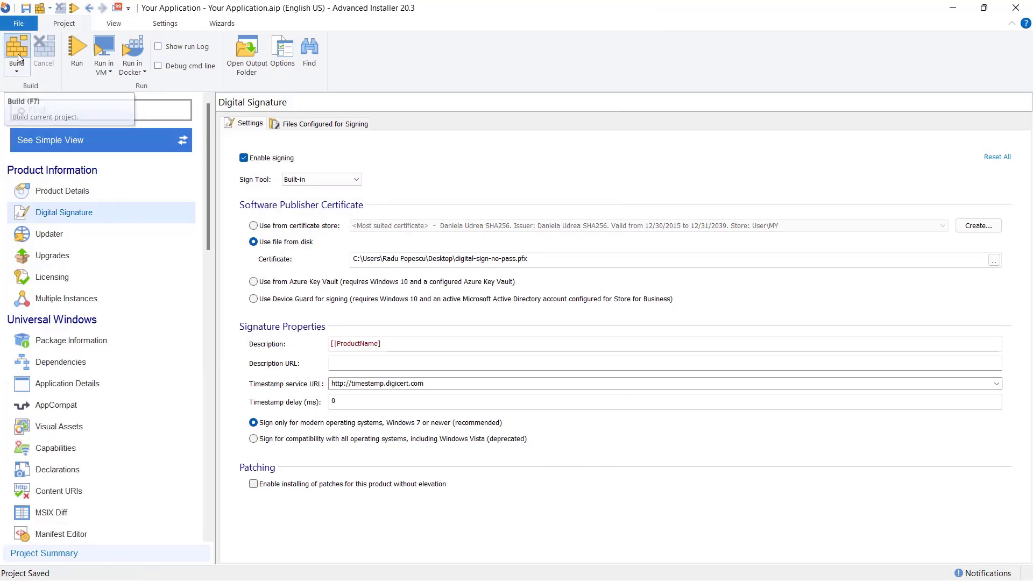
- Build the signed Your Application-x64.msix package
{"action": "left_click", "coordinate": [16, 54]}
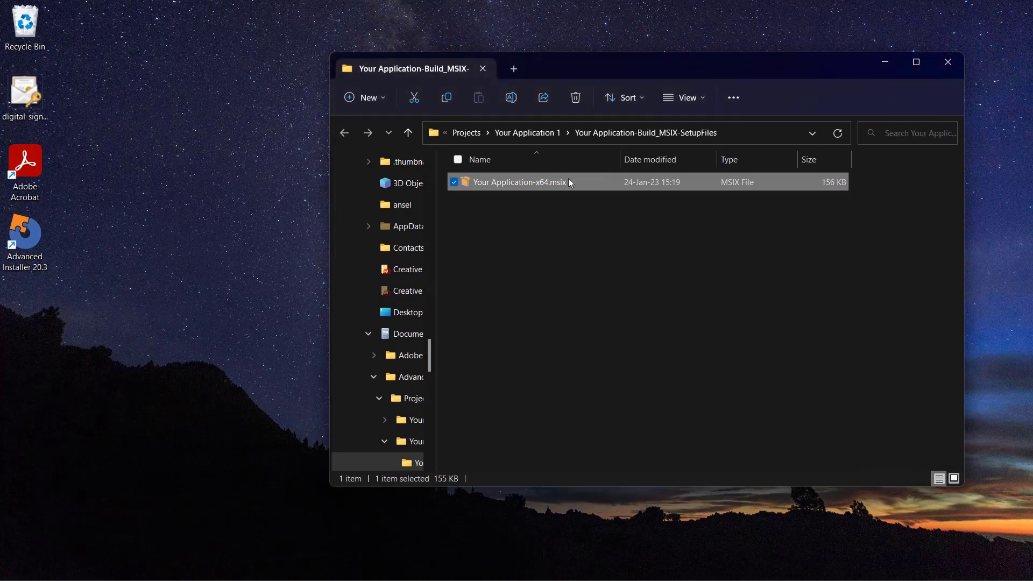
- Launch Your Application-x64.msix from the SetupFiles folder in the app installer
{"action": "double_click", "coordinate": [520, 182]}
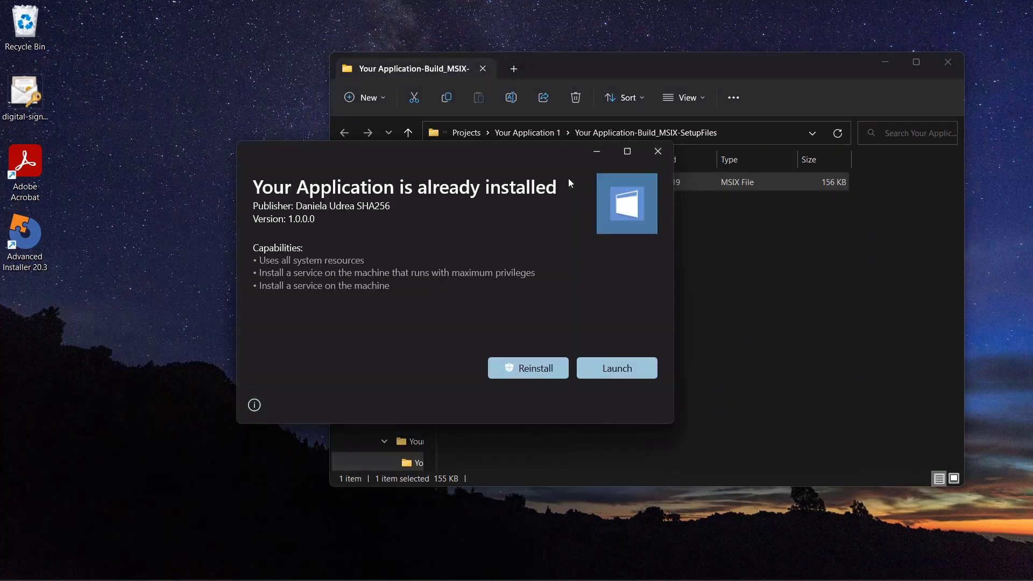
{"action": "mouse_move", "coordinate": [391, 300]}
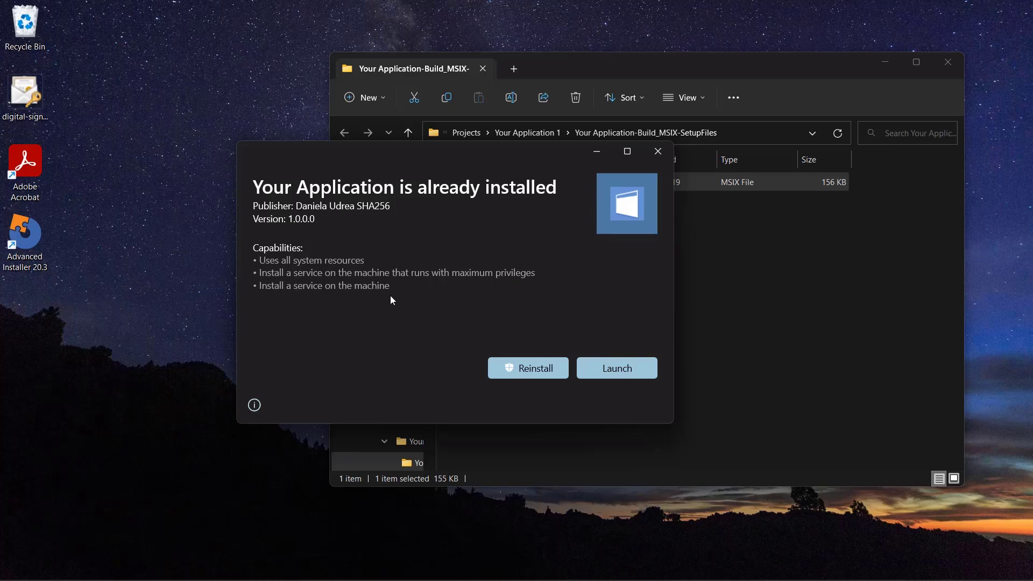